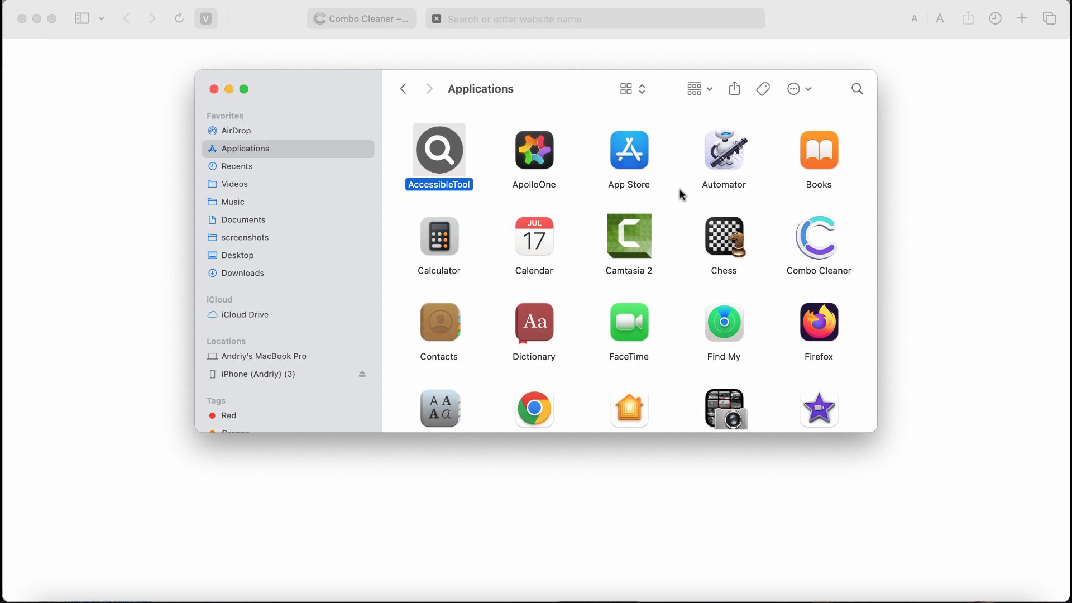
mouse_move(616, 277)
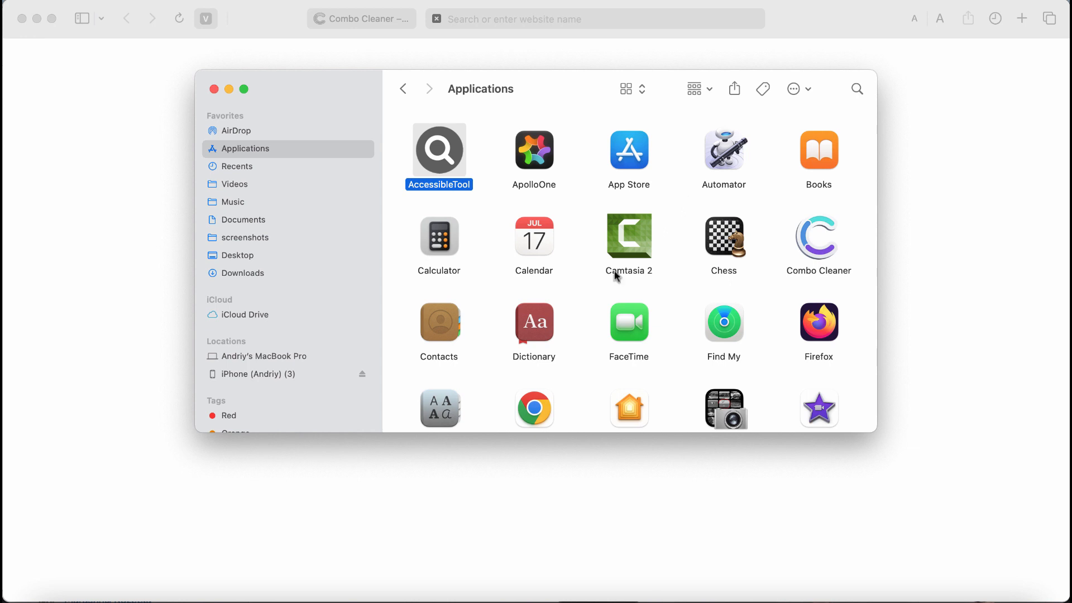
mouse_move(361, 149)
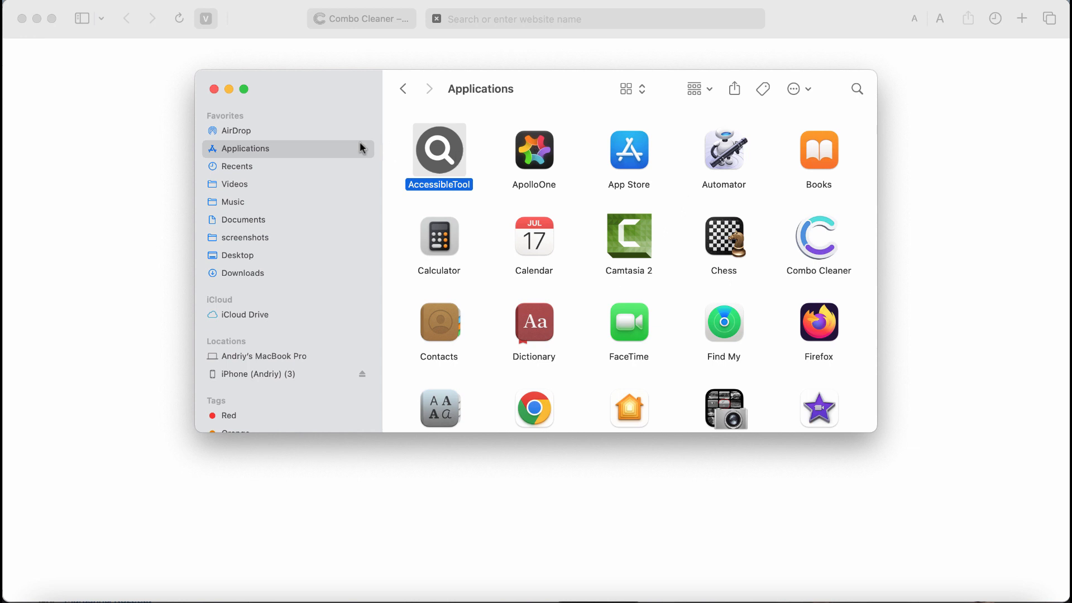
mouse_move(269, 169)
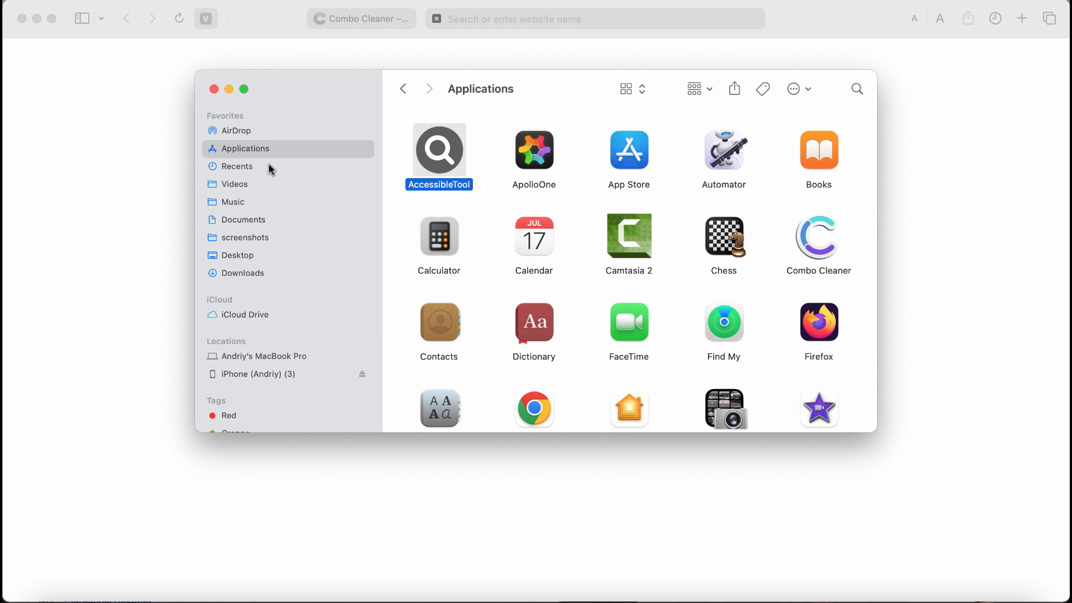
mouse_move(442, 154)
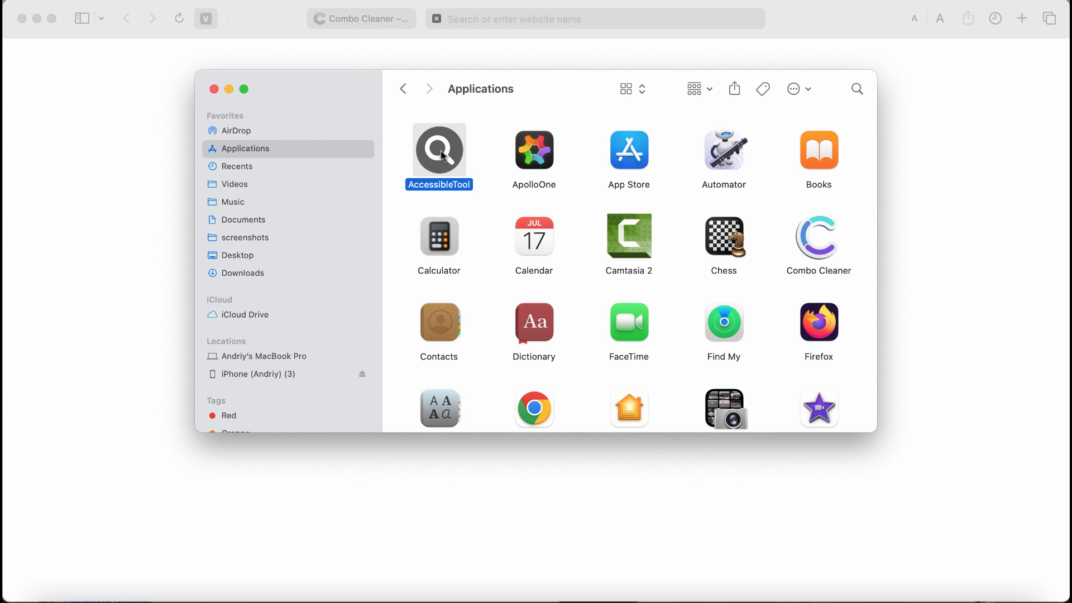
mouse_move(271, 32)
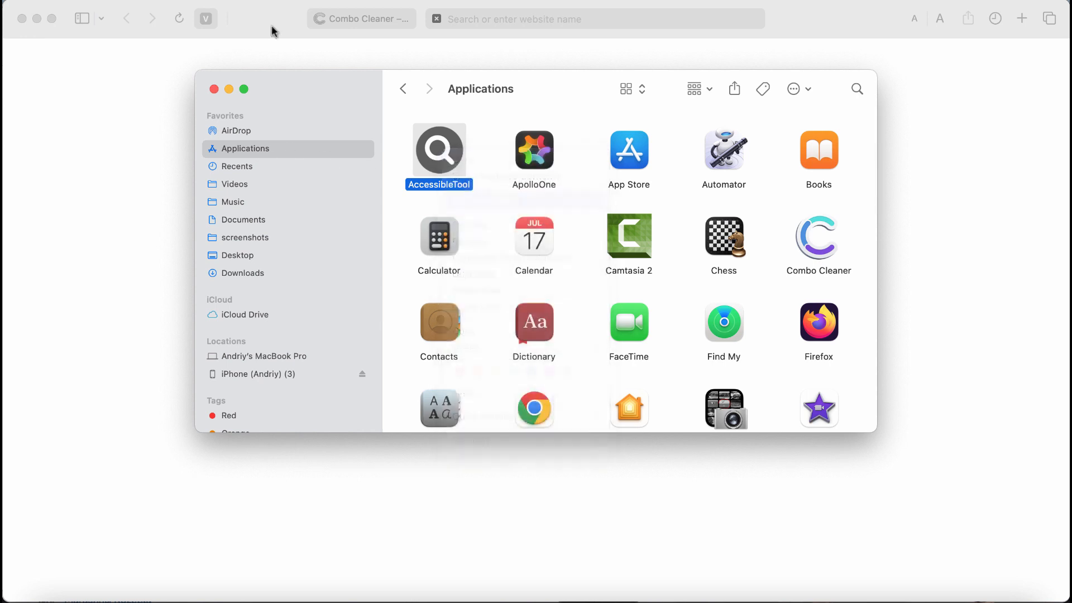
Bring Combo Cleaner's dashboard into view showing Disk Cleaner, Big Files, Duplicates, Antivirus and Privacy Scanner enabled.
scroll(down, 3)
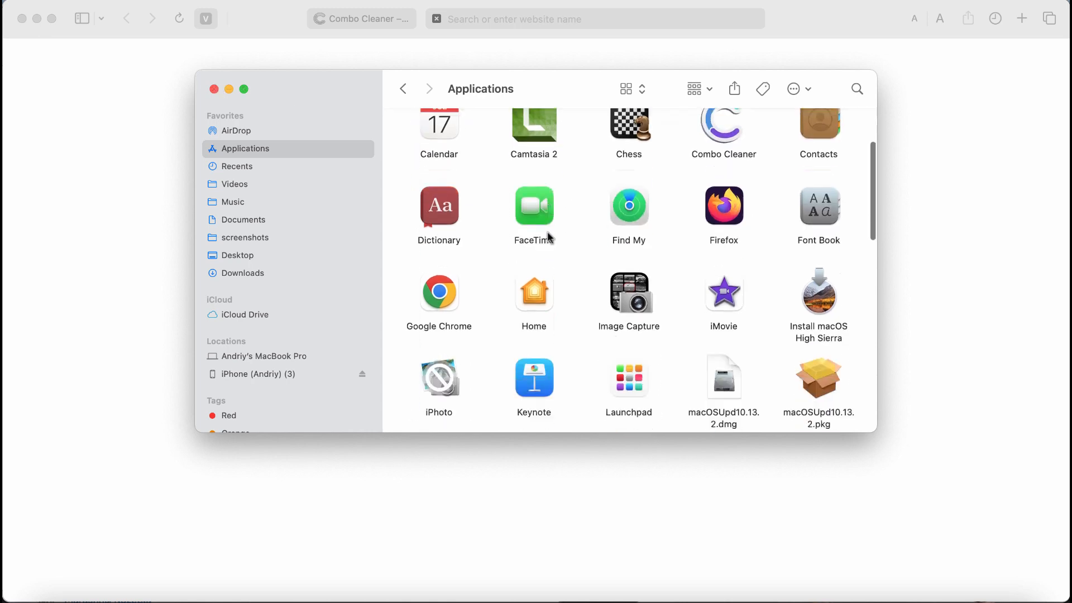
scroll(down, 3)
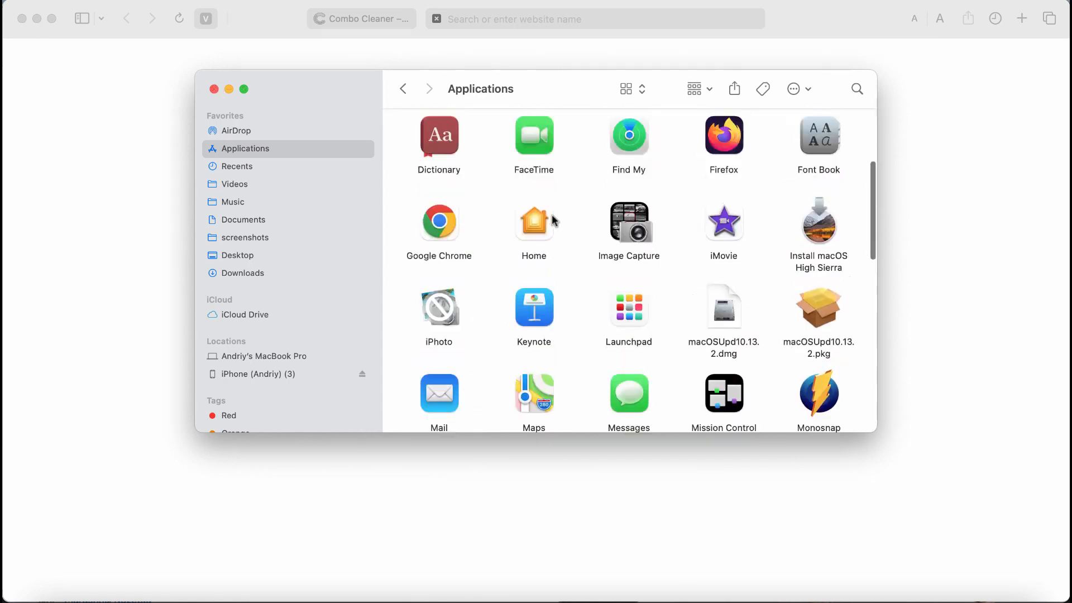
scroll(up, 3)
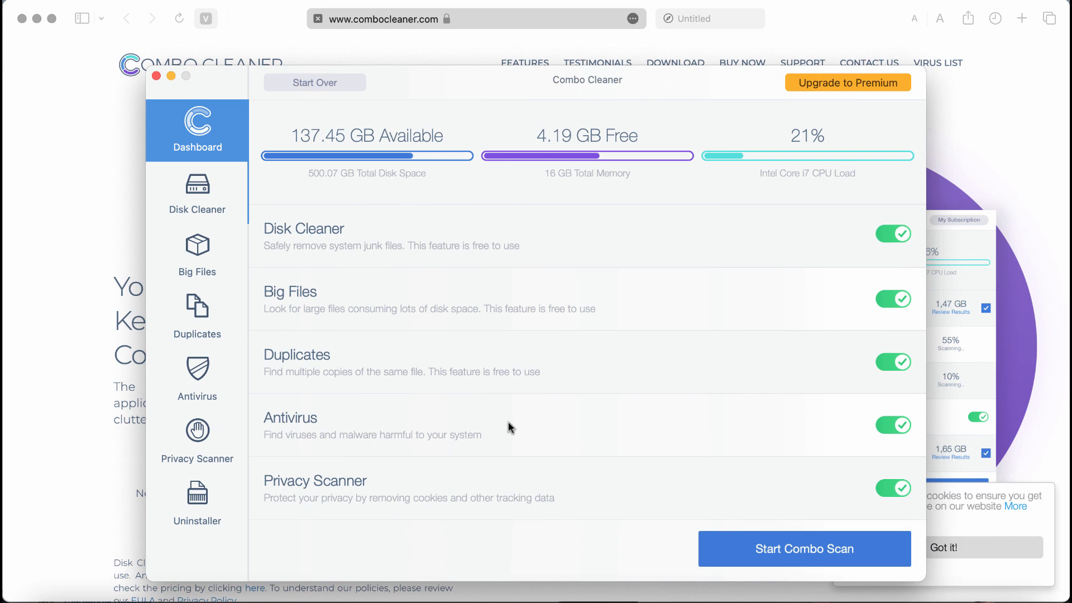
mouse_move(623, 212)
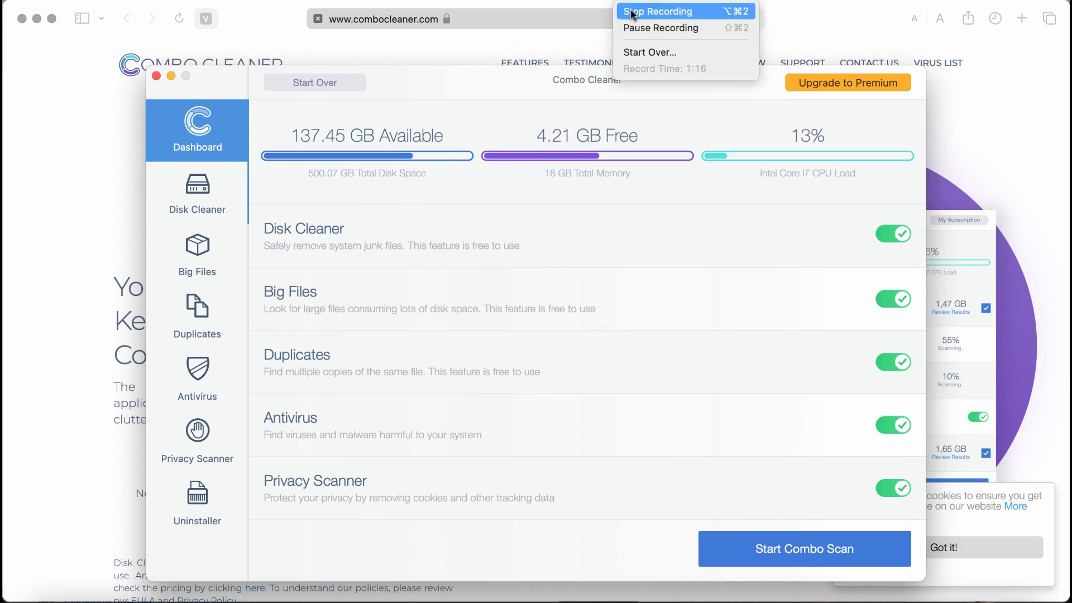
click(659, 11)
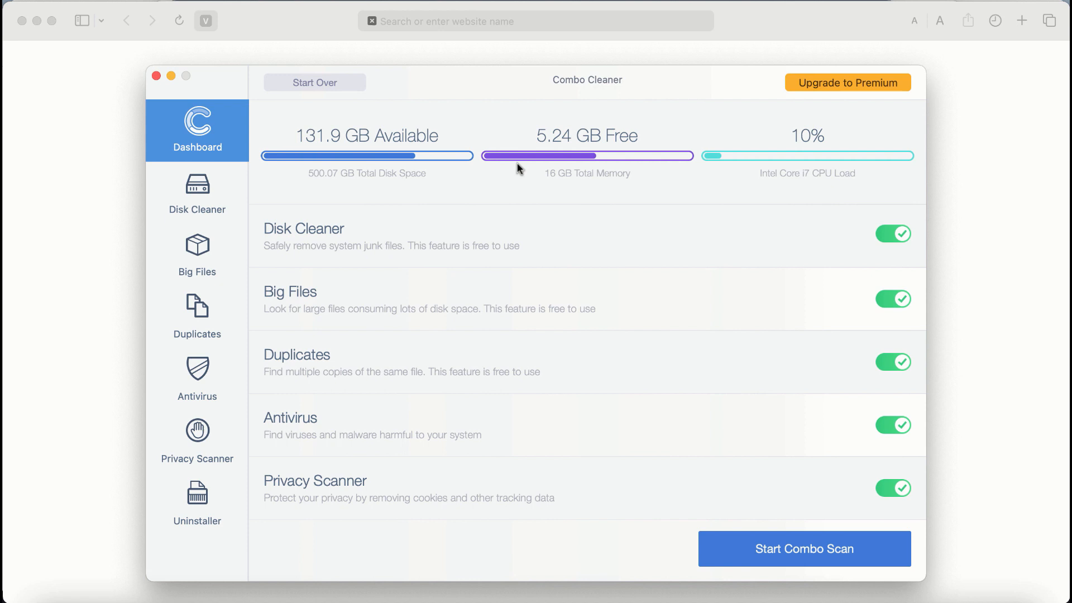
mouse_move(410, 247)
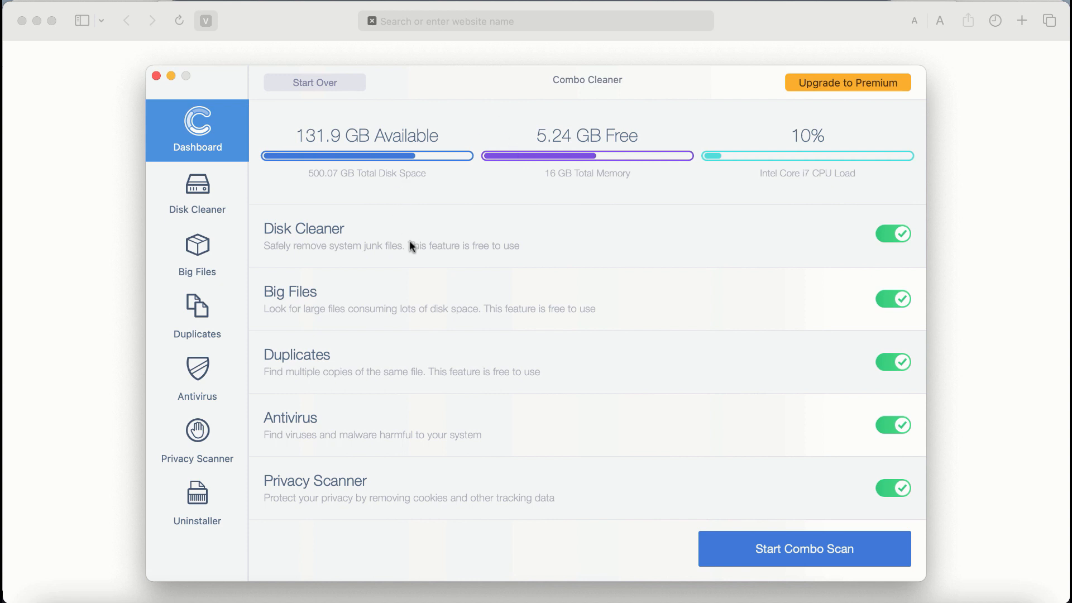
mouse_move(314, 241)
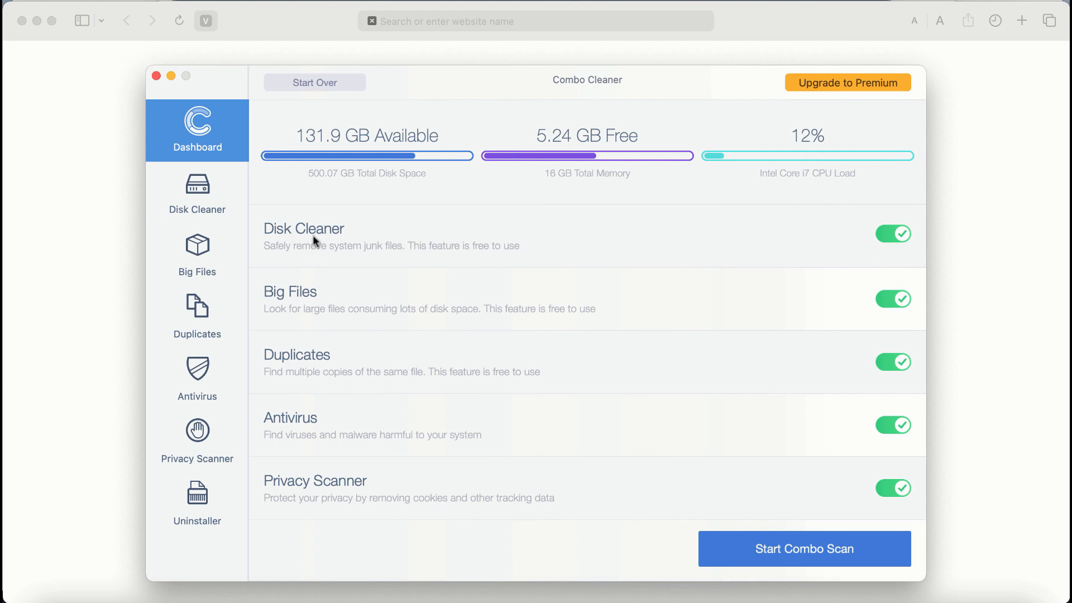
mouse_move(393, 399)
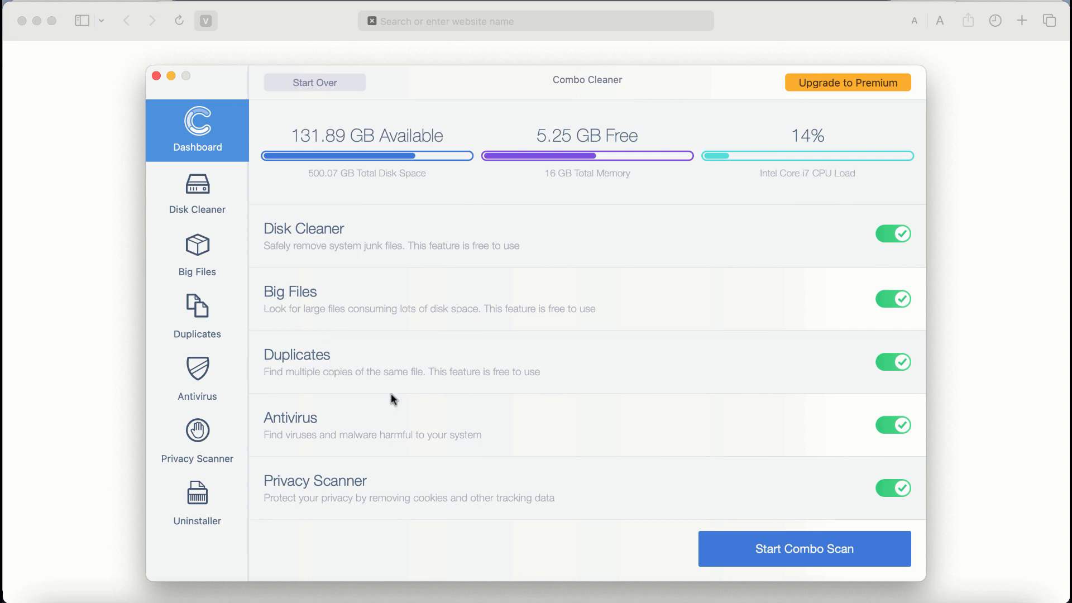
mouse_move(424, 444)
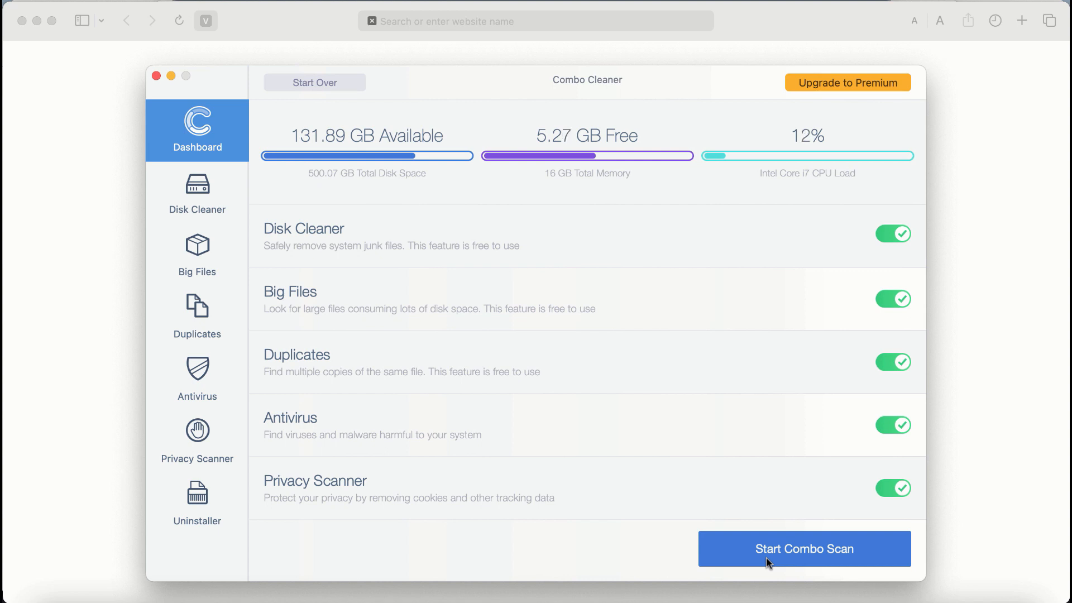
Start the combo scan across every enabled feature and let it run.
click(804, 549)
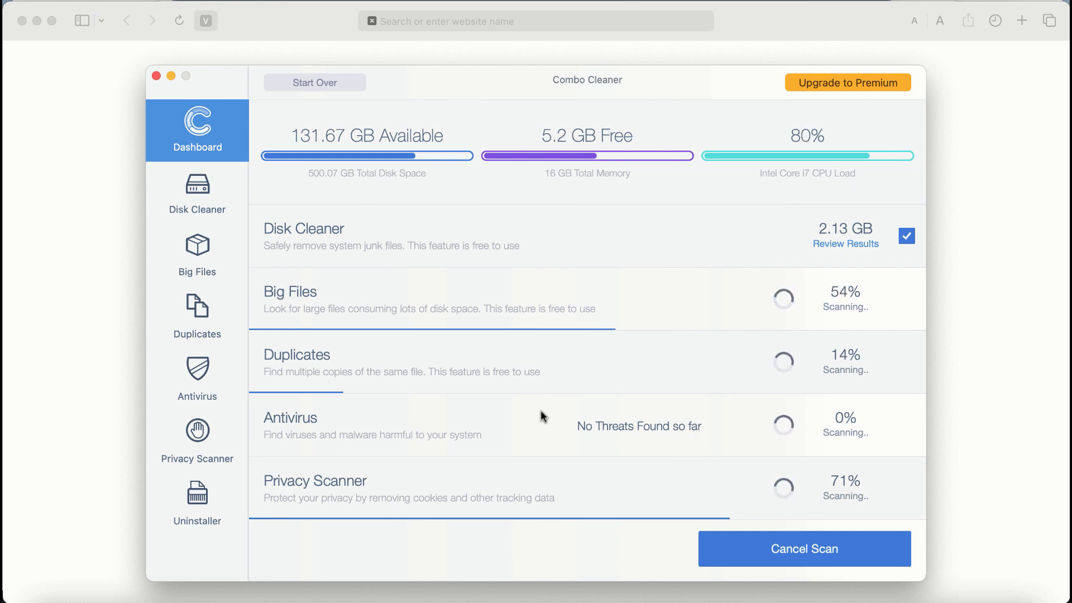
mouse_move(390, 433)
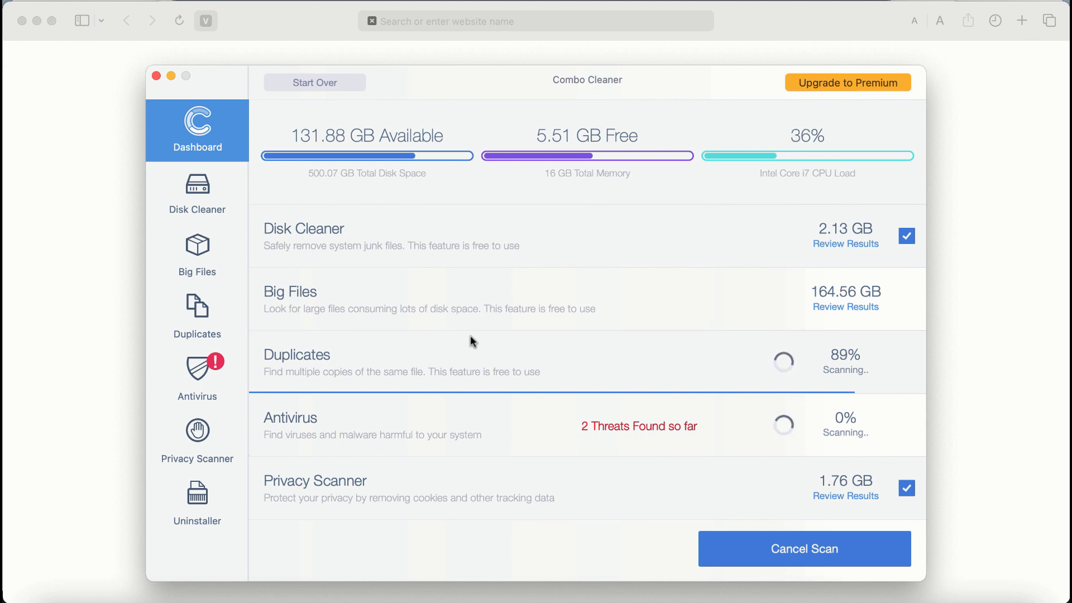
mouse_move(869, 175)
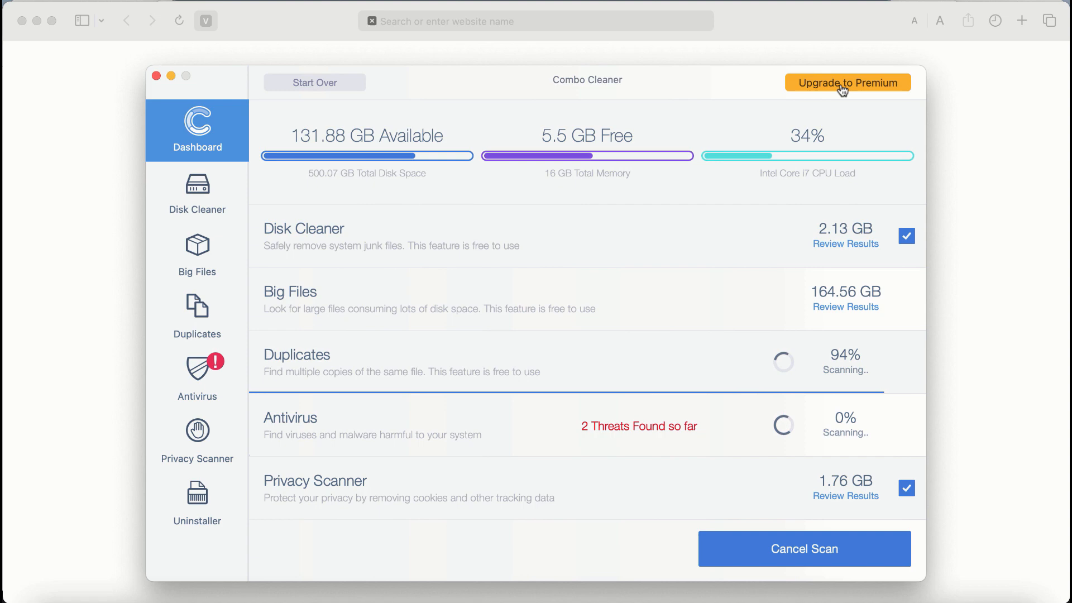
click(847, 83)
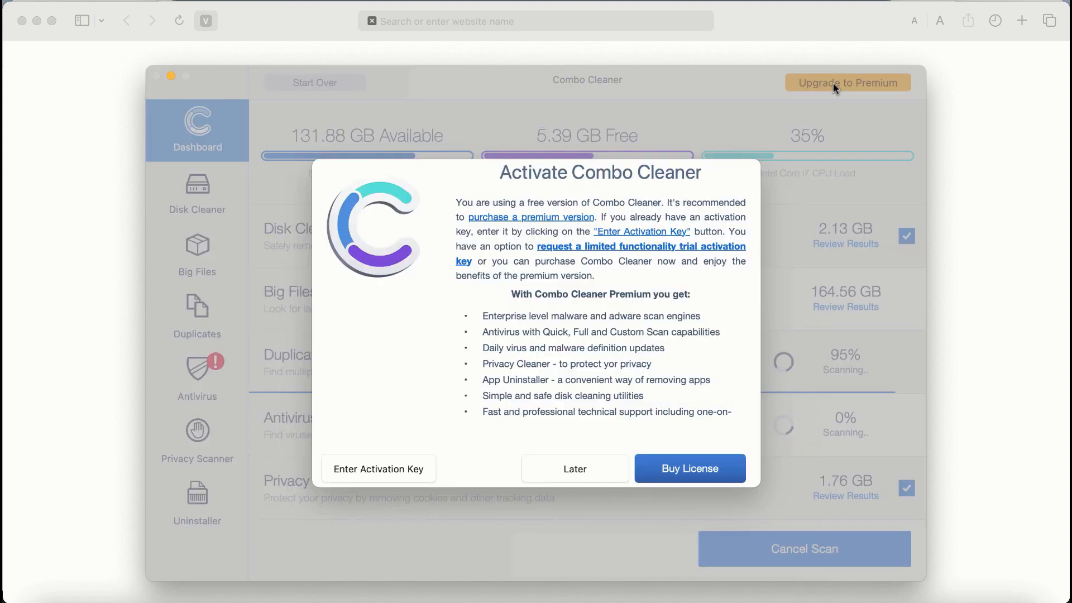
mouse_move(598, 272)
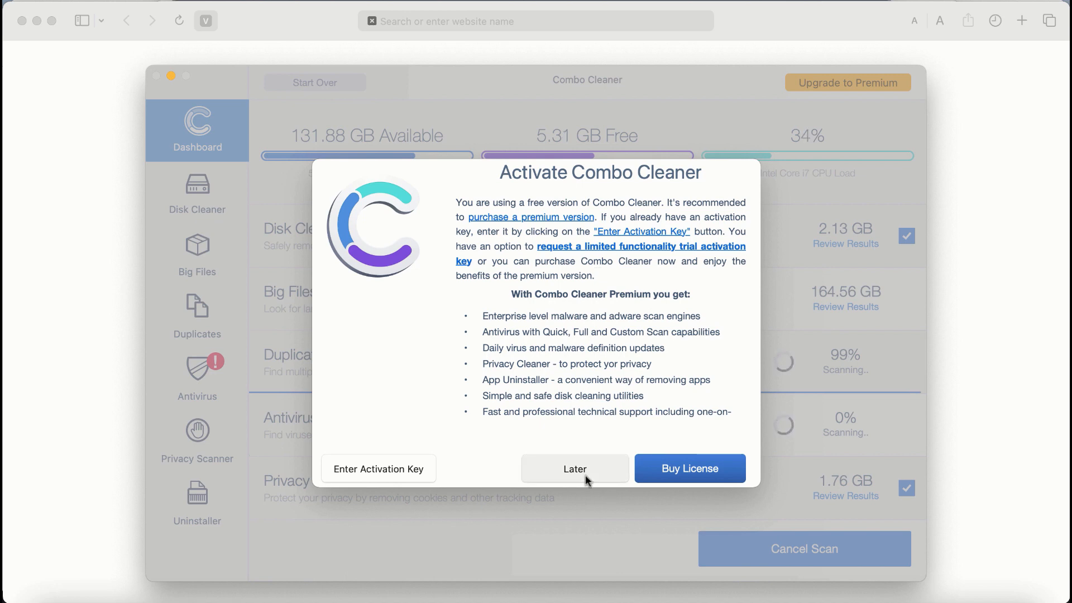
click(575, 468)
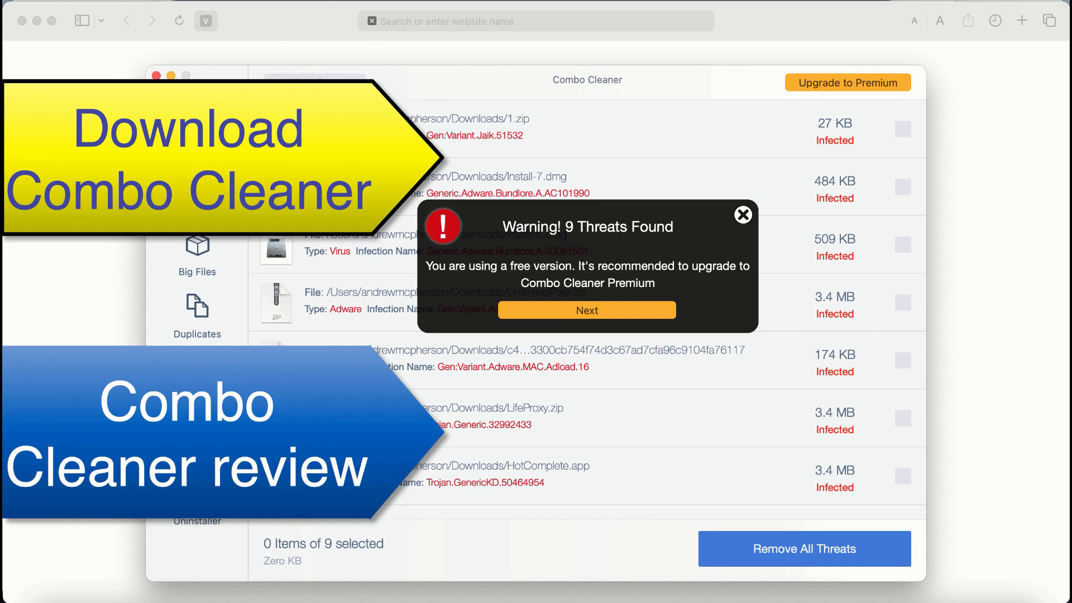
mouse_move(466, 133)
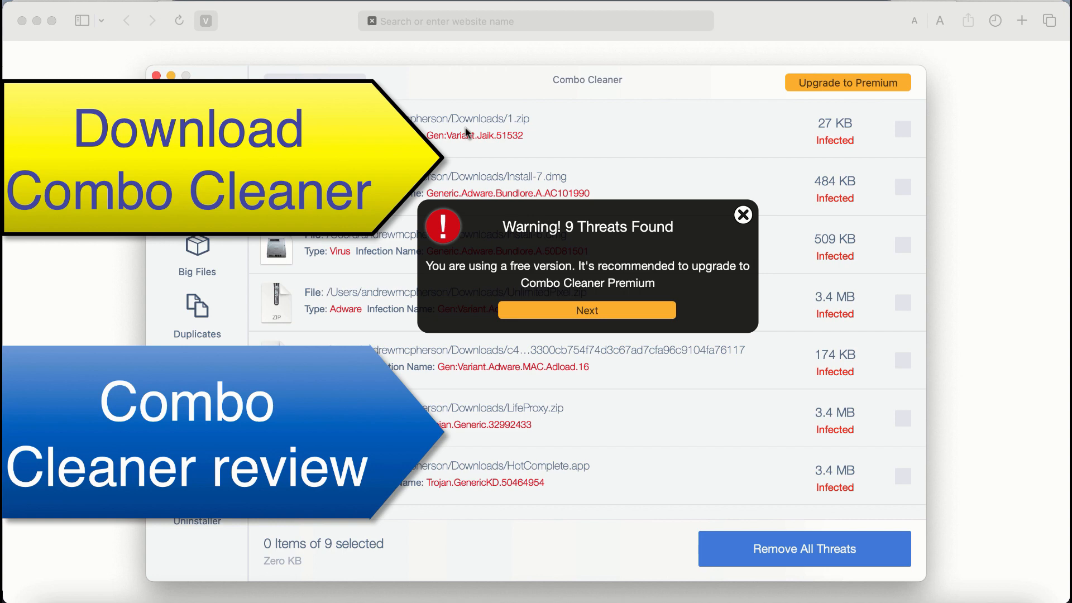
mouse_move(617, 295)
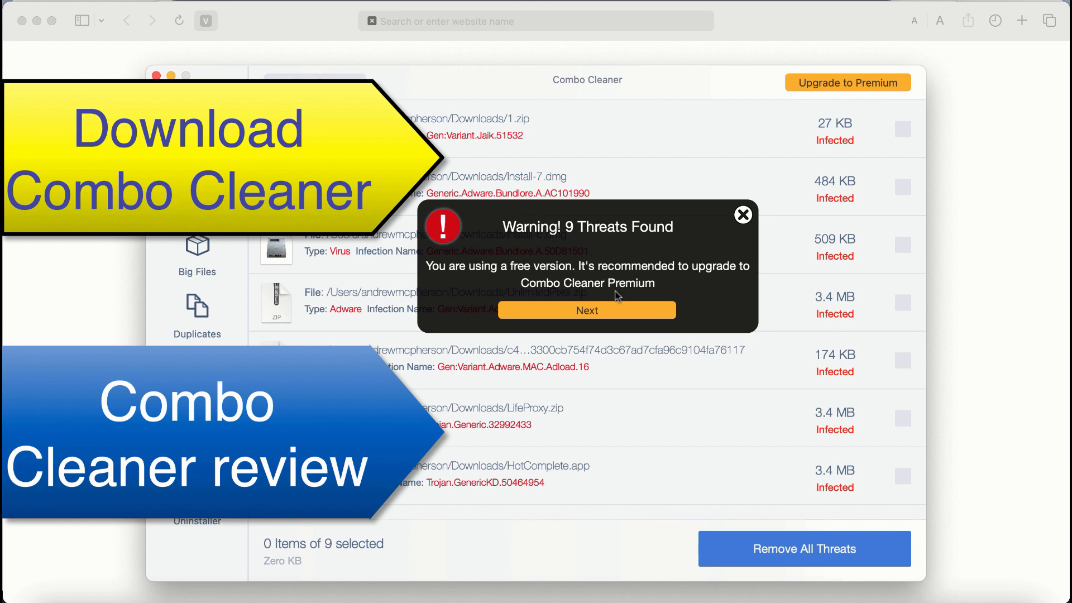